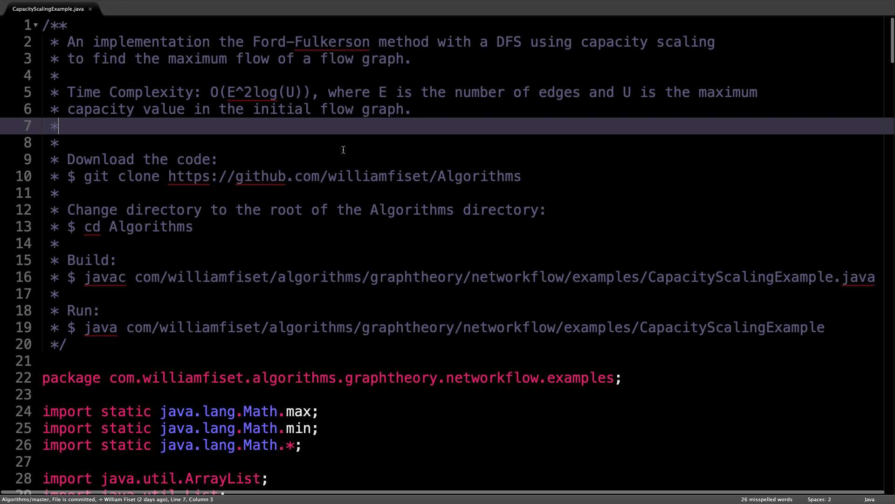
scroll(down, 3)
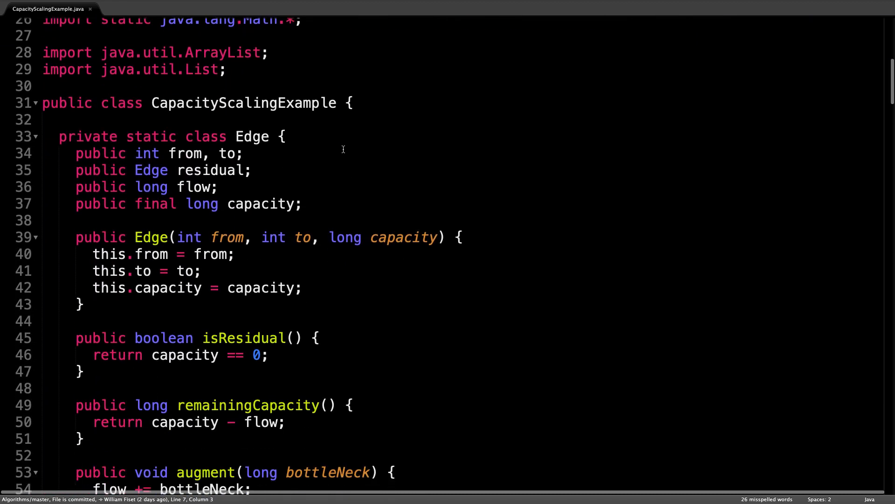
scroll(down, 3)
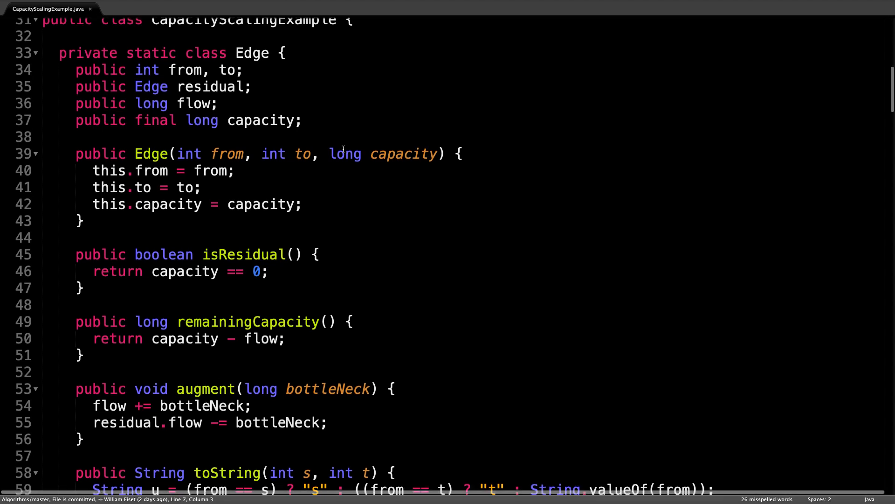
scroll(down, 3)
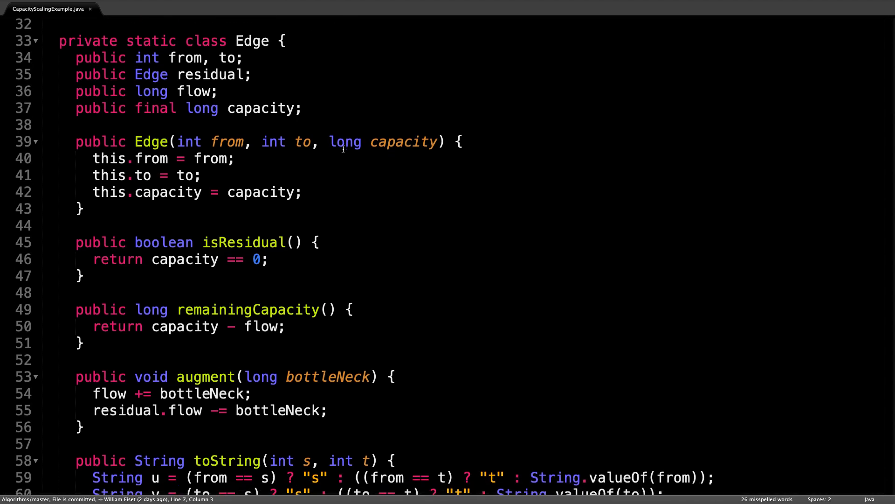
scroll(down, 3)
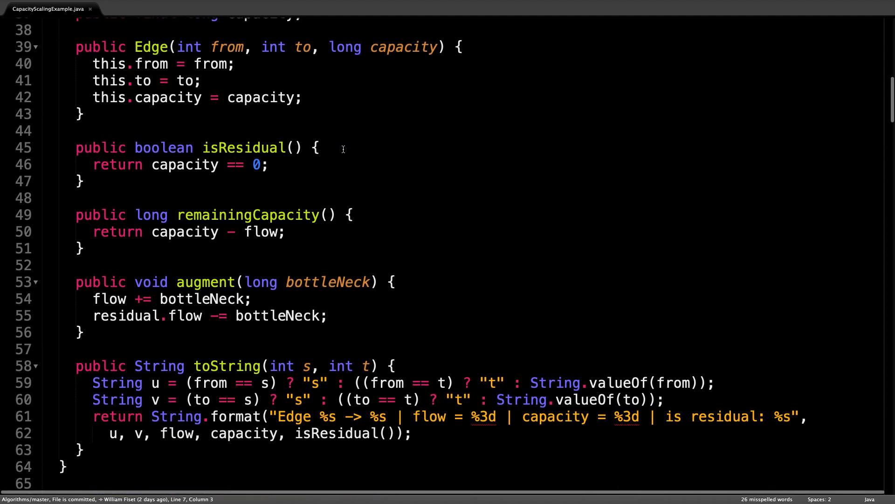
scroll(down, 3)
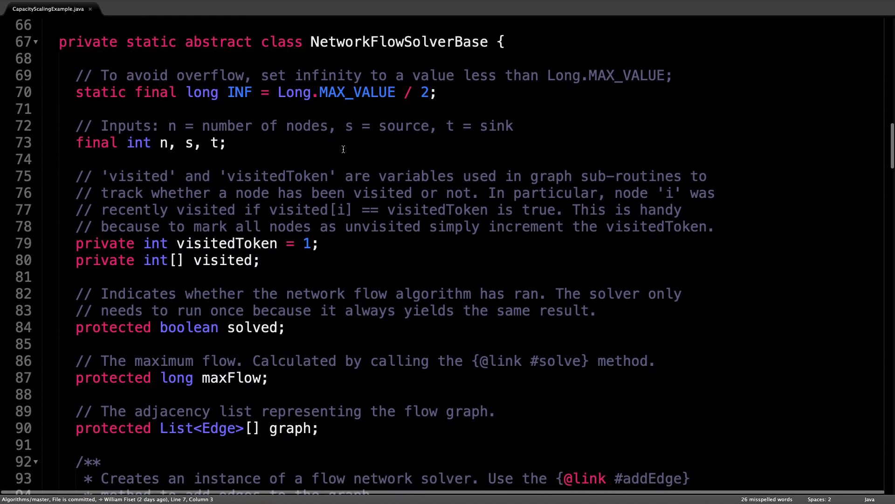
scroll(down, 3)
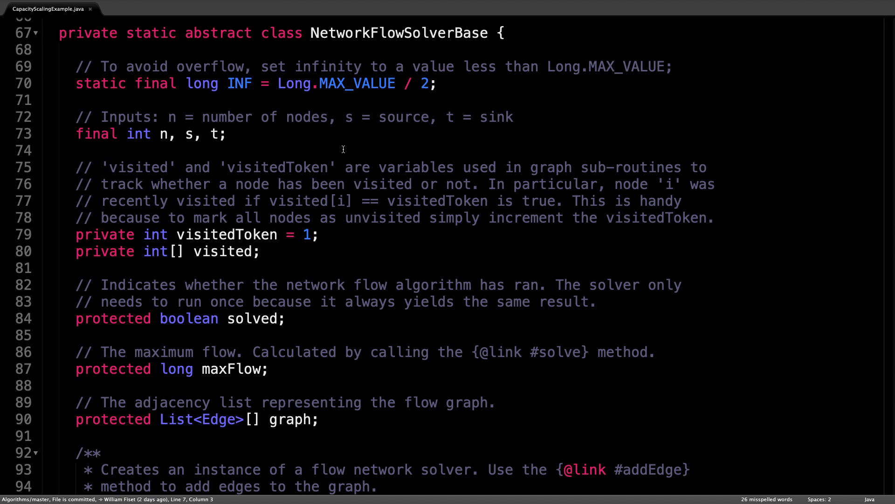
scroll(down, 3)
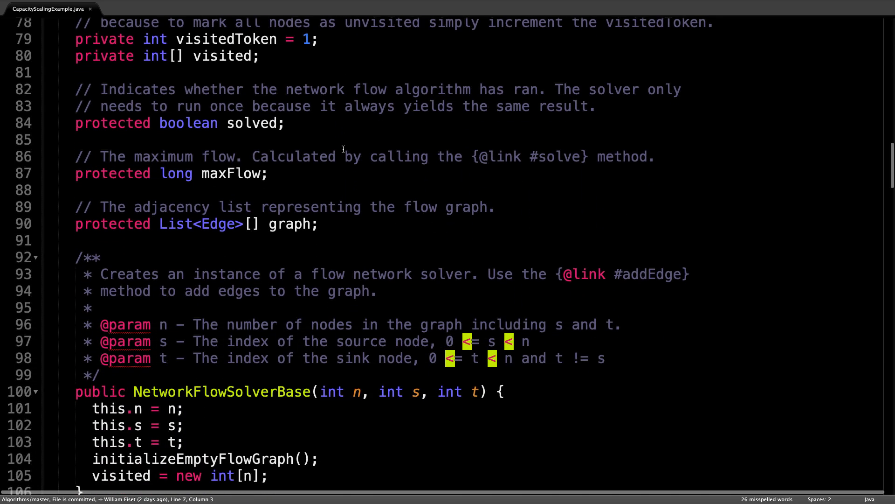
scroll(down, 3)
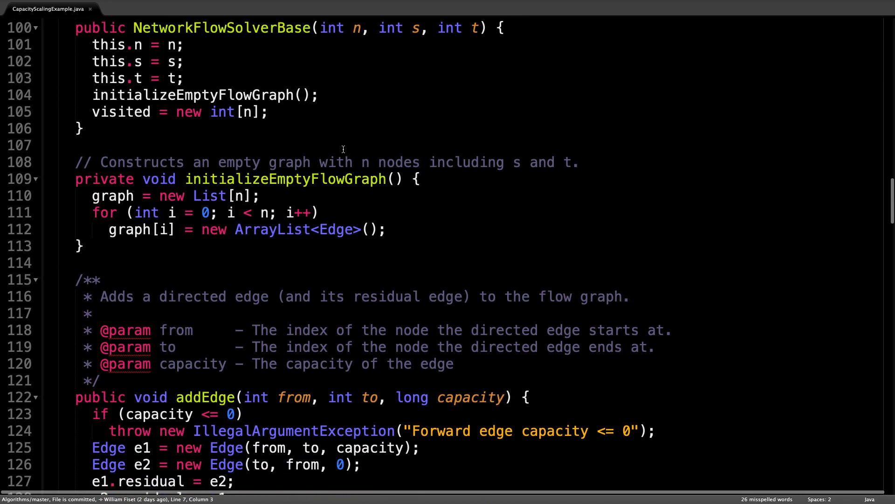
scroll(down, 3)
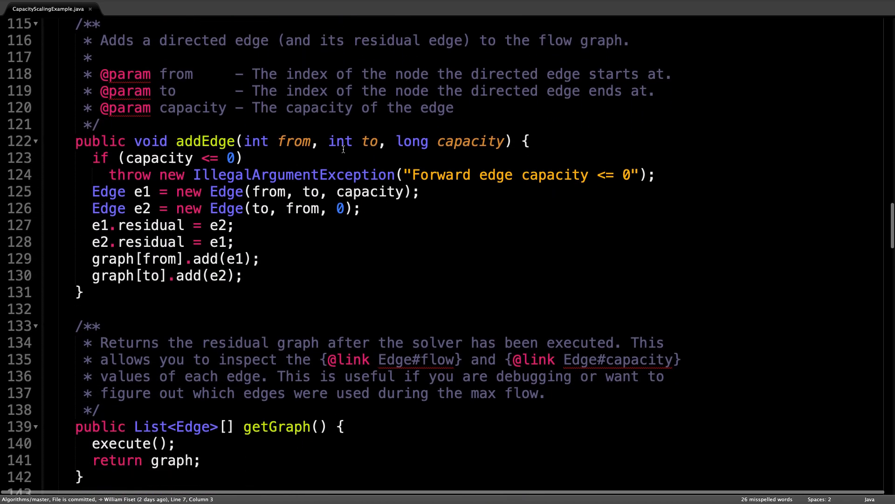
scroll(down, 3)
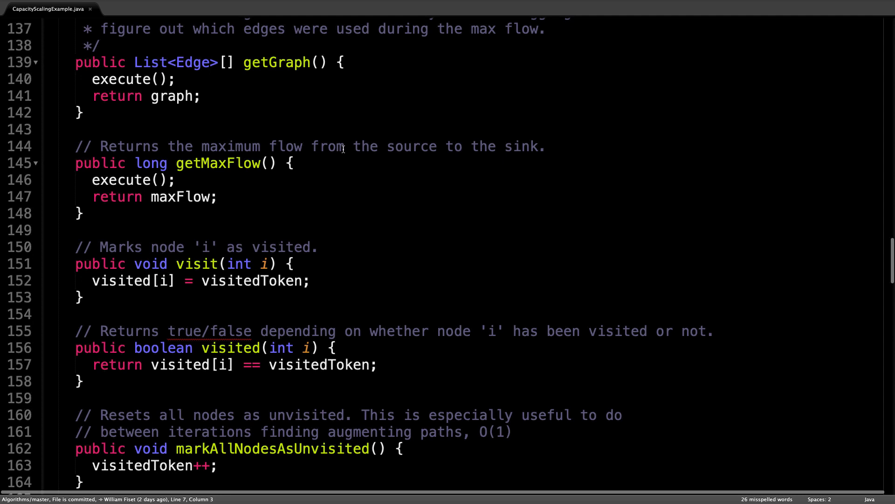
scroll(down, 3)
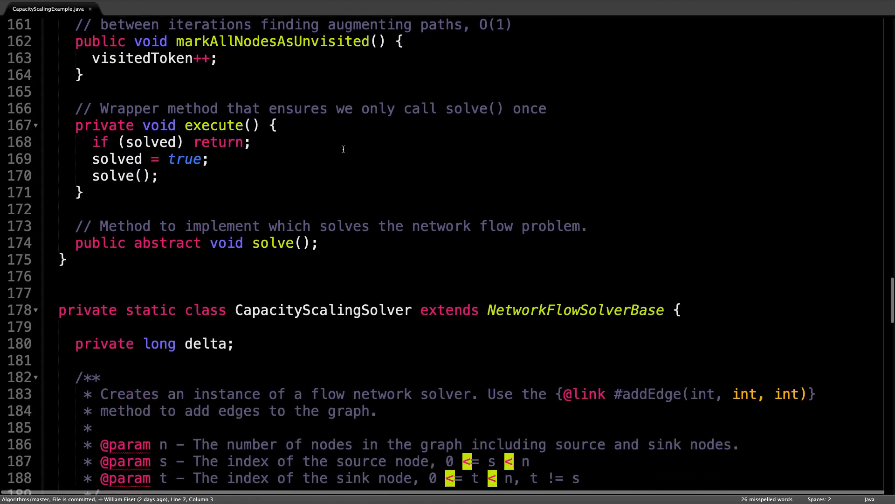
scroll(down, 3)
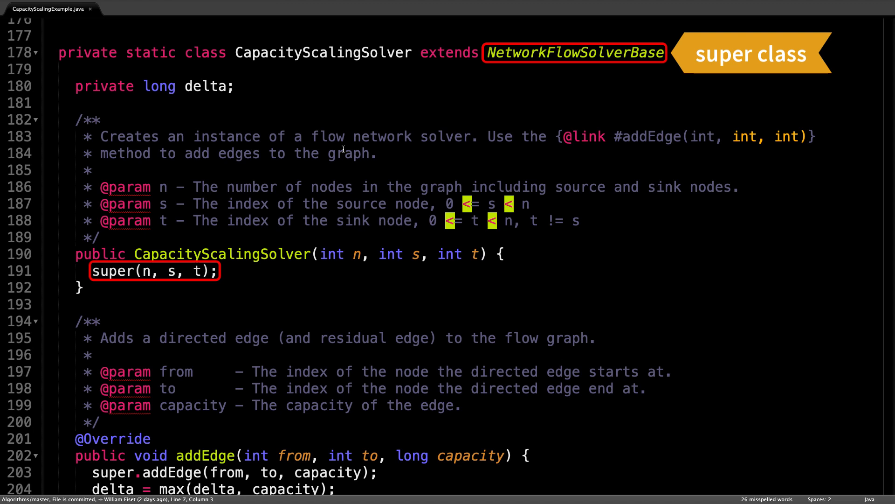
scroll(down, 3)
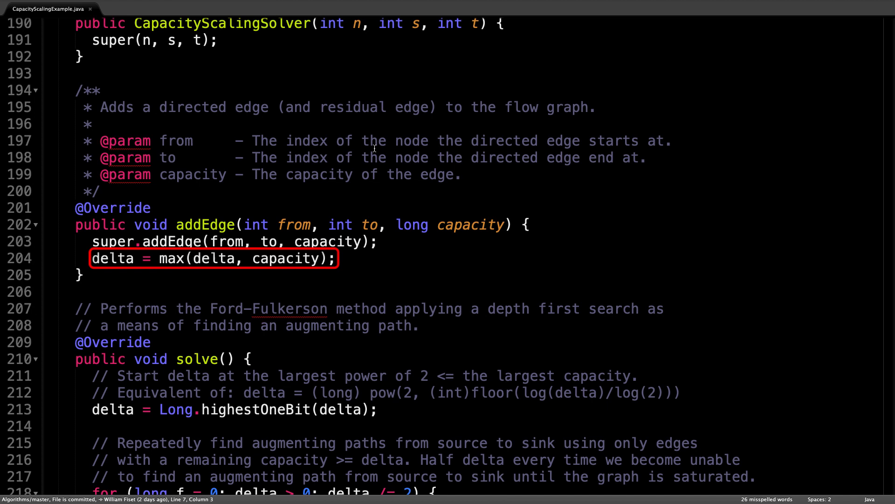
scroll(down, 3)
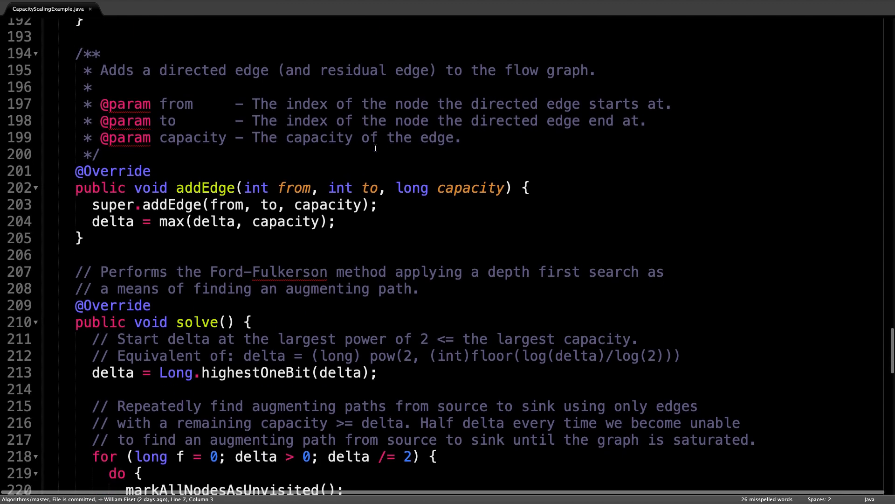
scroll(down, 3)
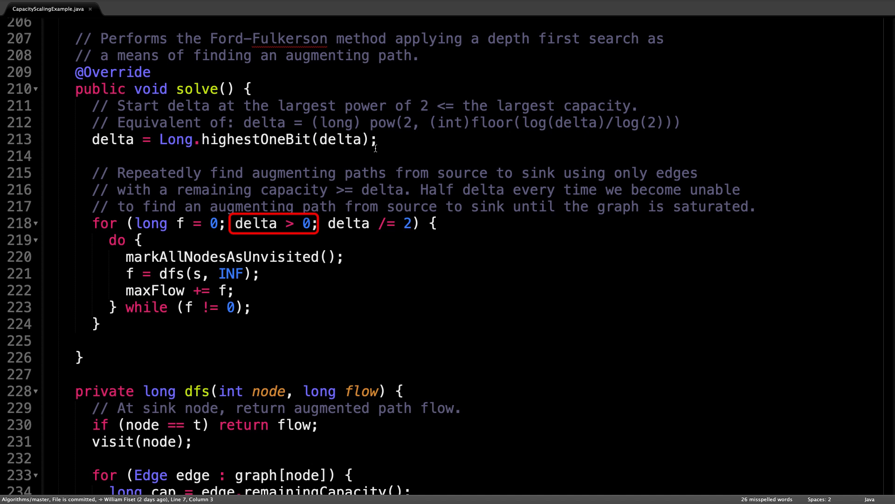
scroll(down, 3)
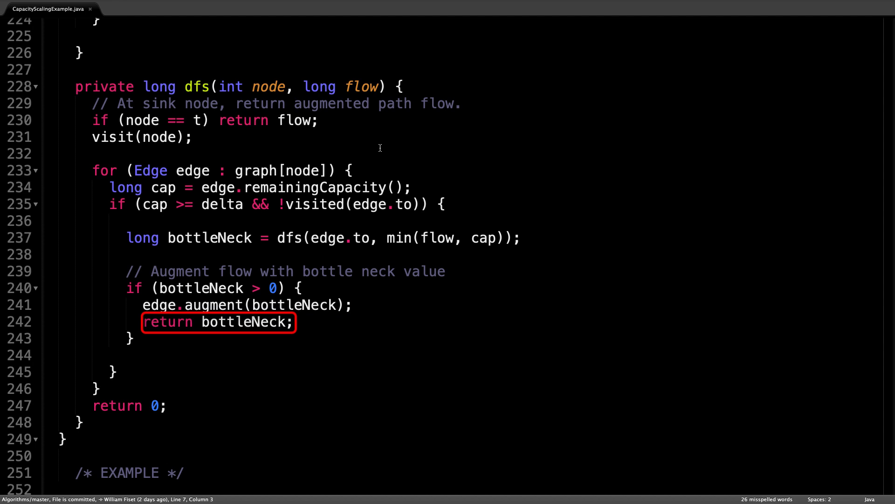
scroll(down, 3)
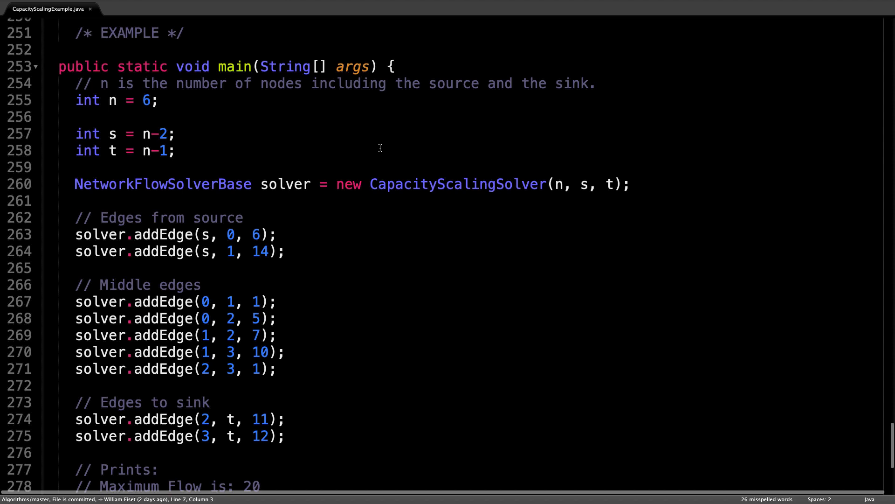
scroll(down, 3)
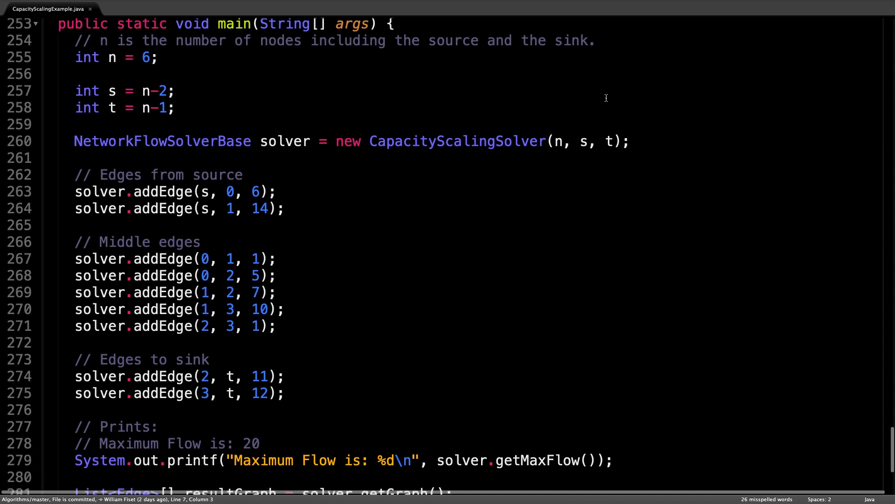